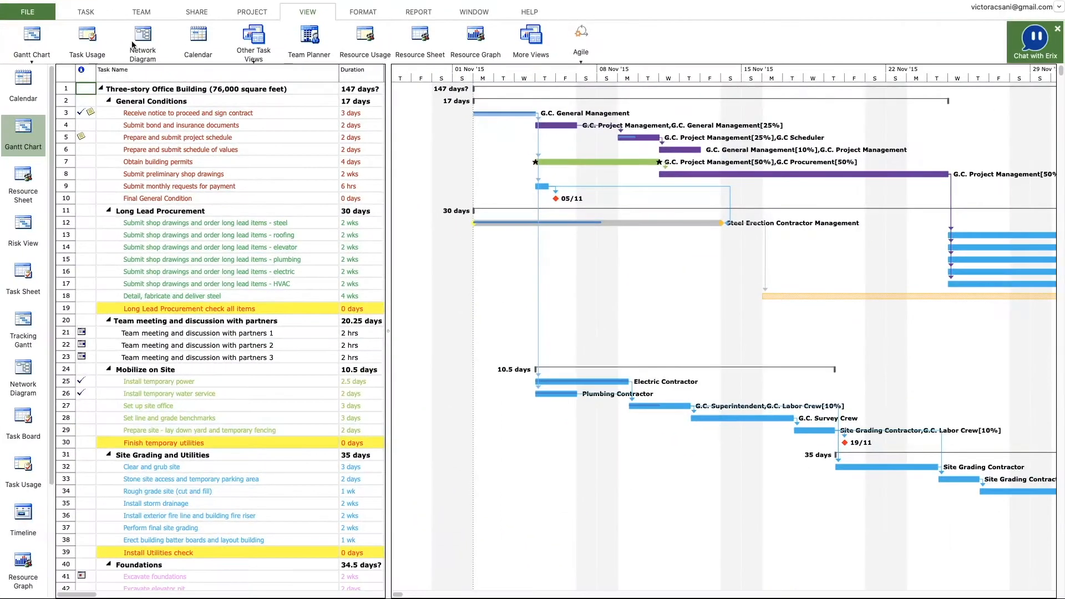
Step: Switch to Task Usage view, review one task's information dialog, and close it unchanged
left_click(87, 41)
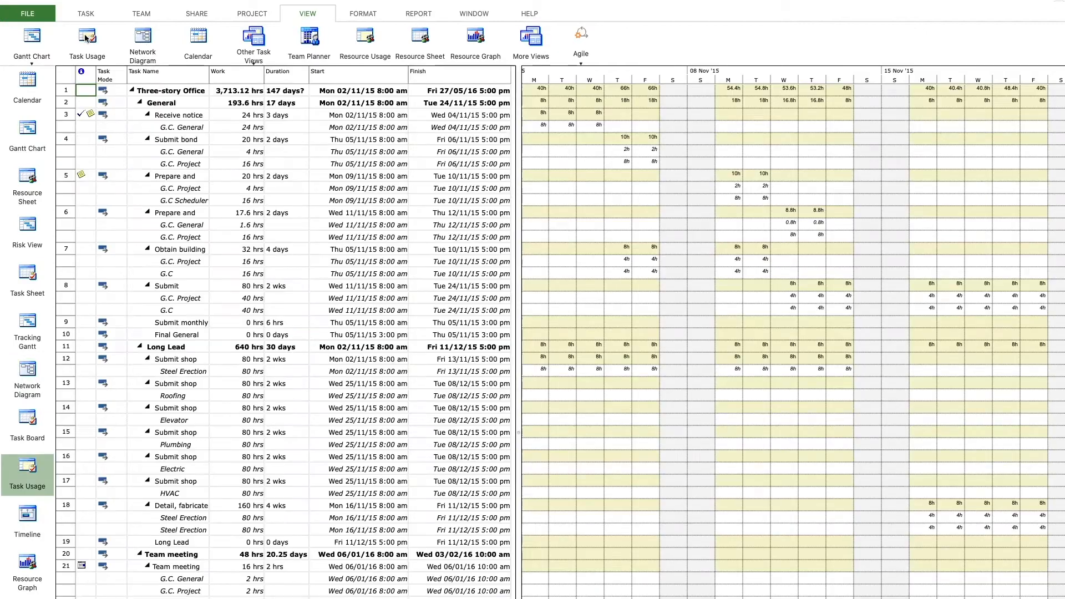
left_click(308, 41)
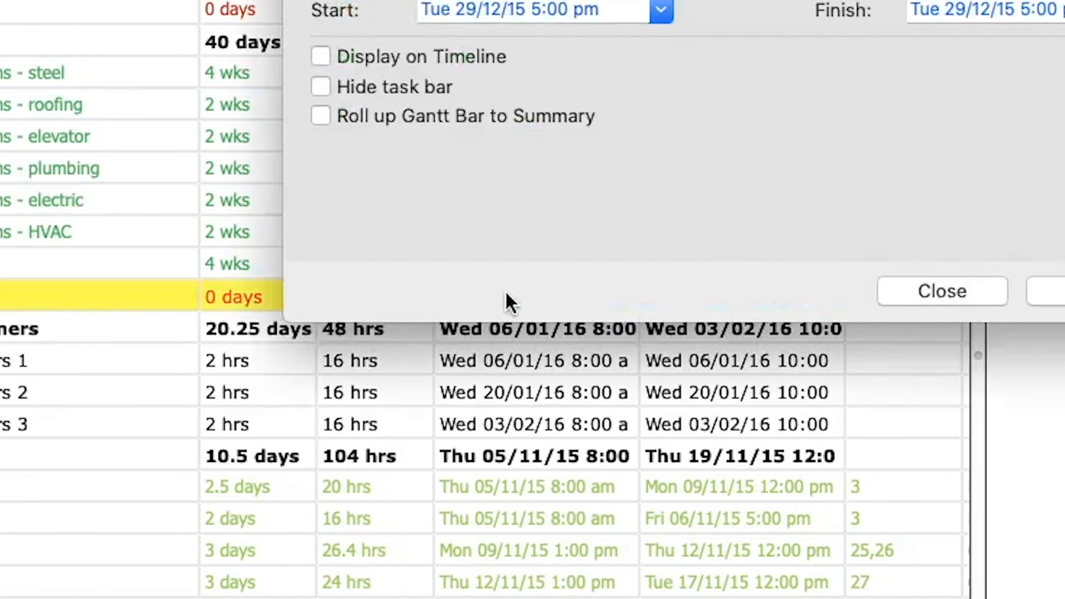
left_click(499, 274)
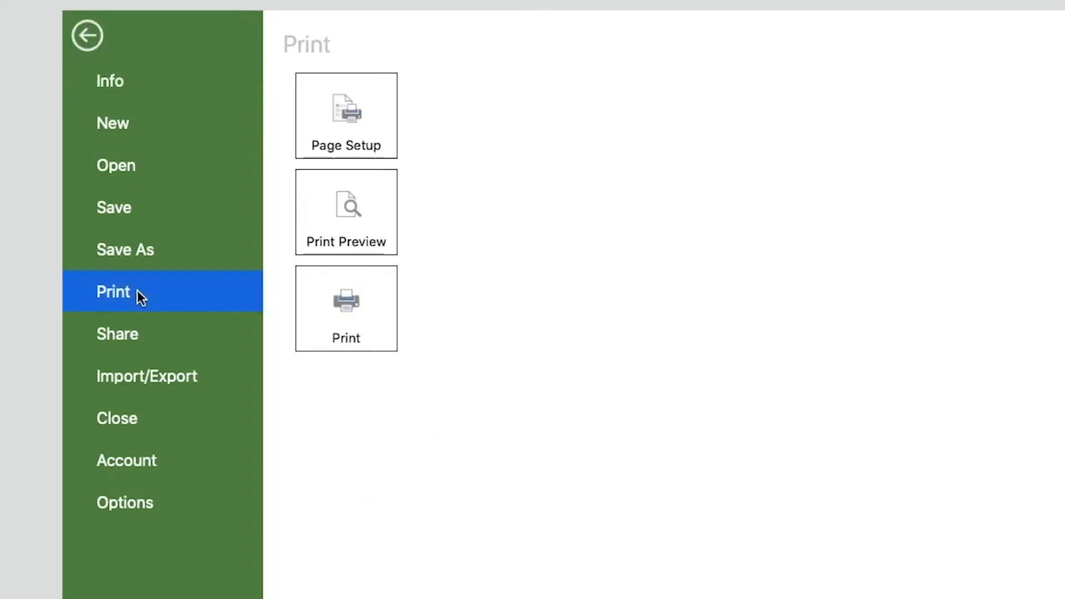
Step: From Import/Export, export the whole project, bringing up the save dialog for sample.mpp
left_click(346, 308)
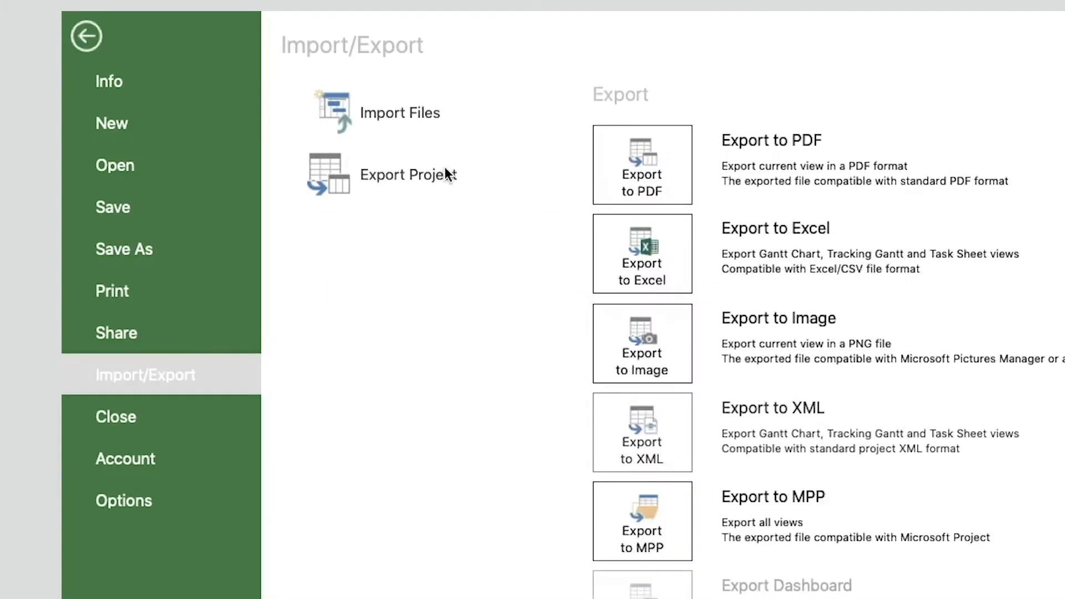
left_click(640, 165)
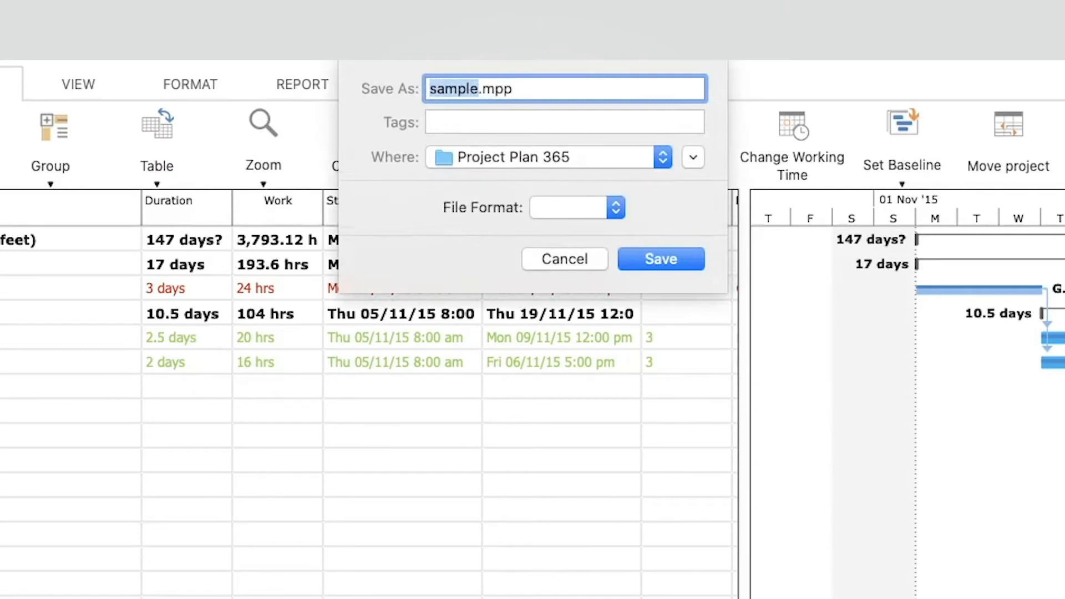
mouse_move(262, 186)
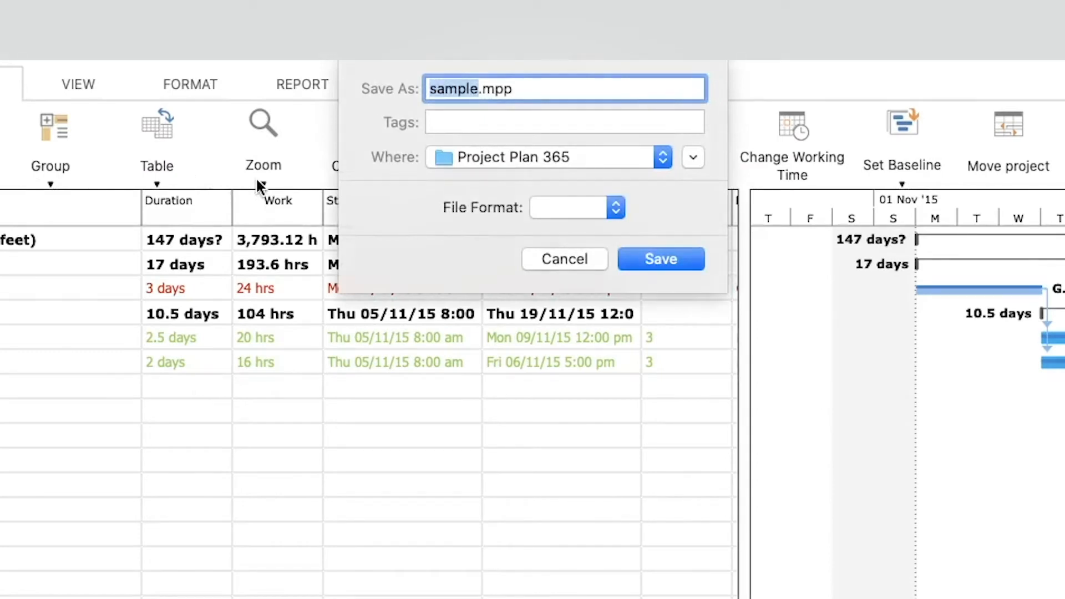